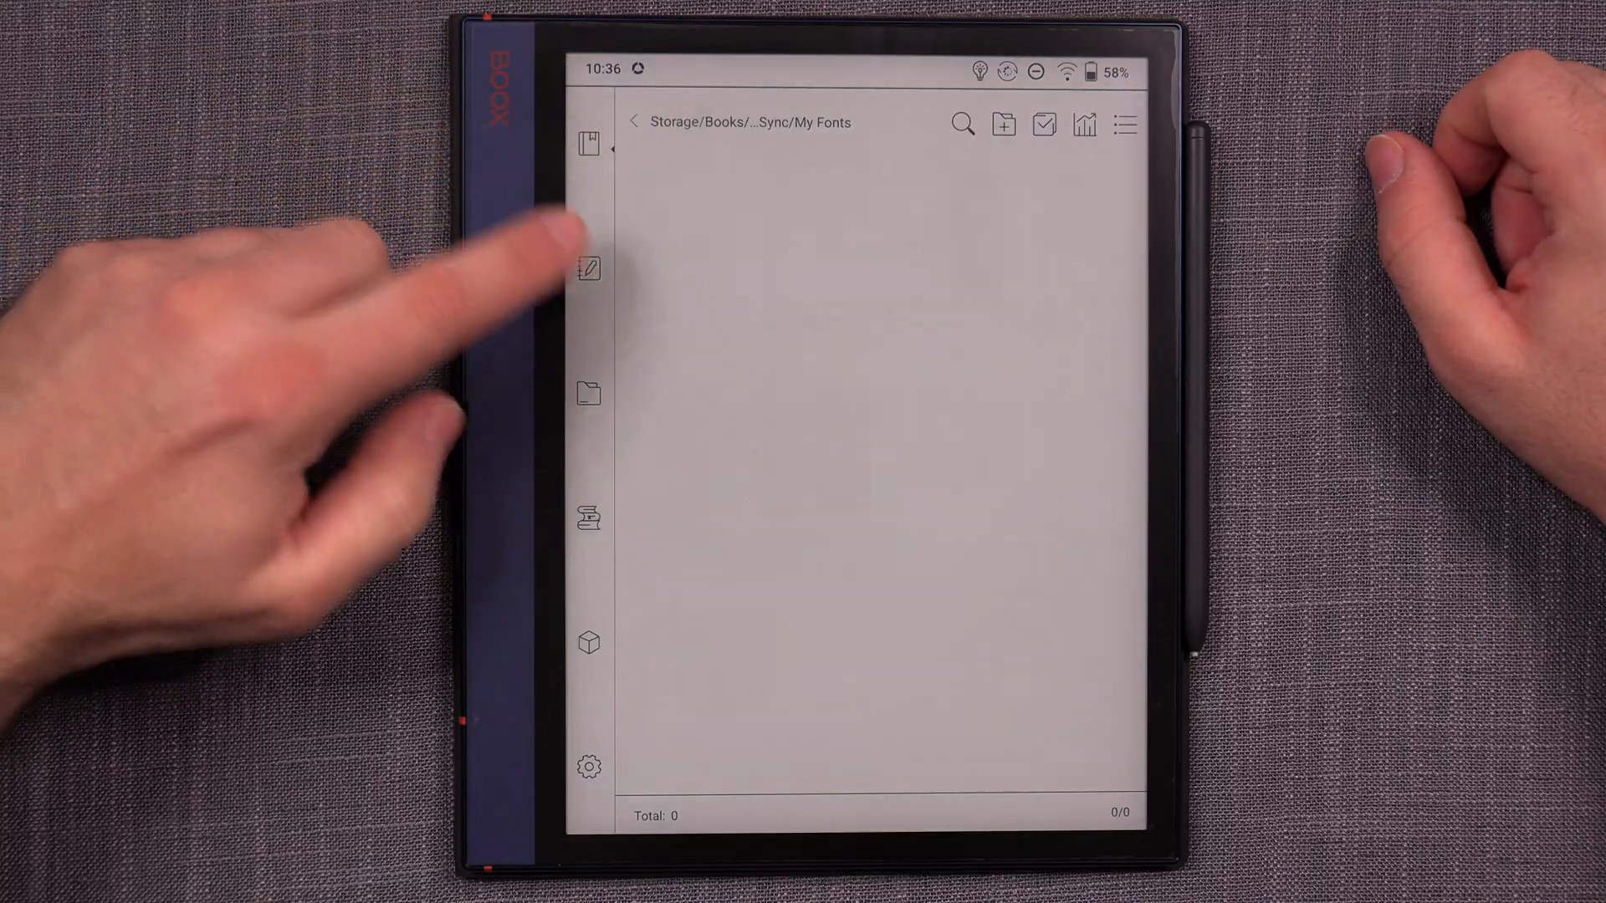
Navigate from the Notes library into Storage > Books > GDrive Sync in the file manager.
left_click(587, 269)
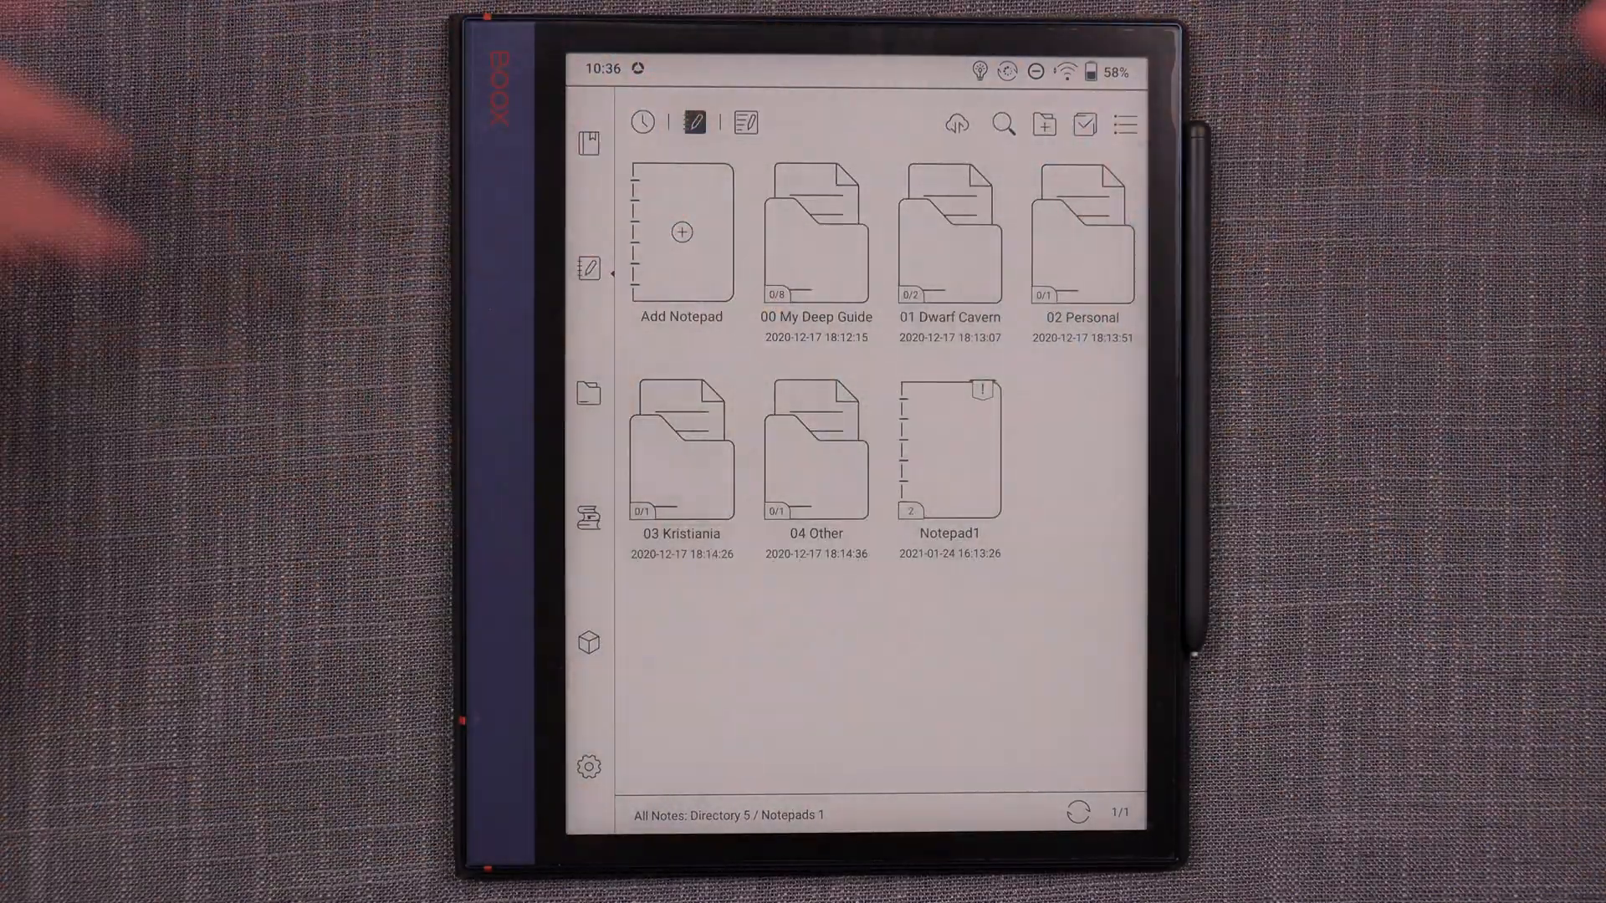
left_click(587, 394)
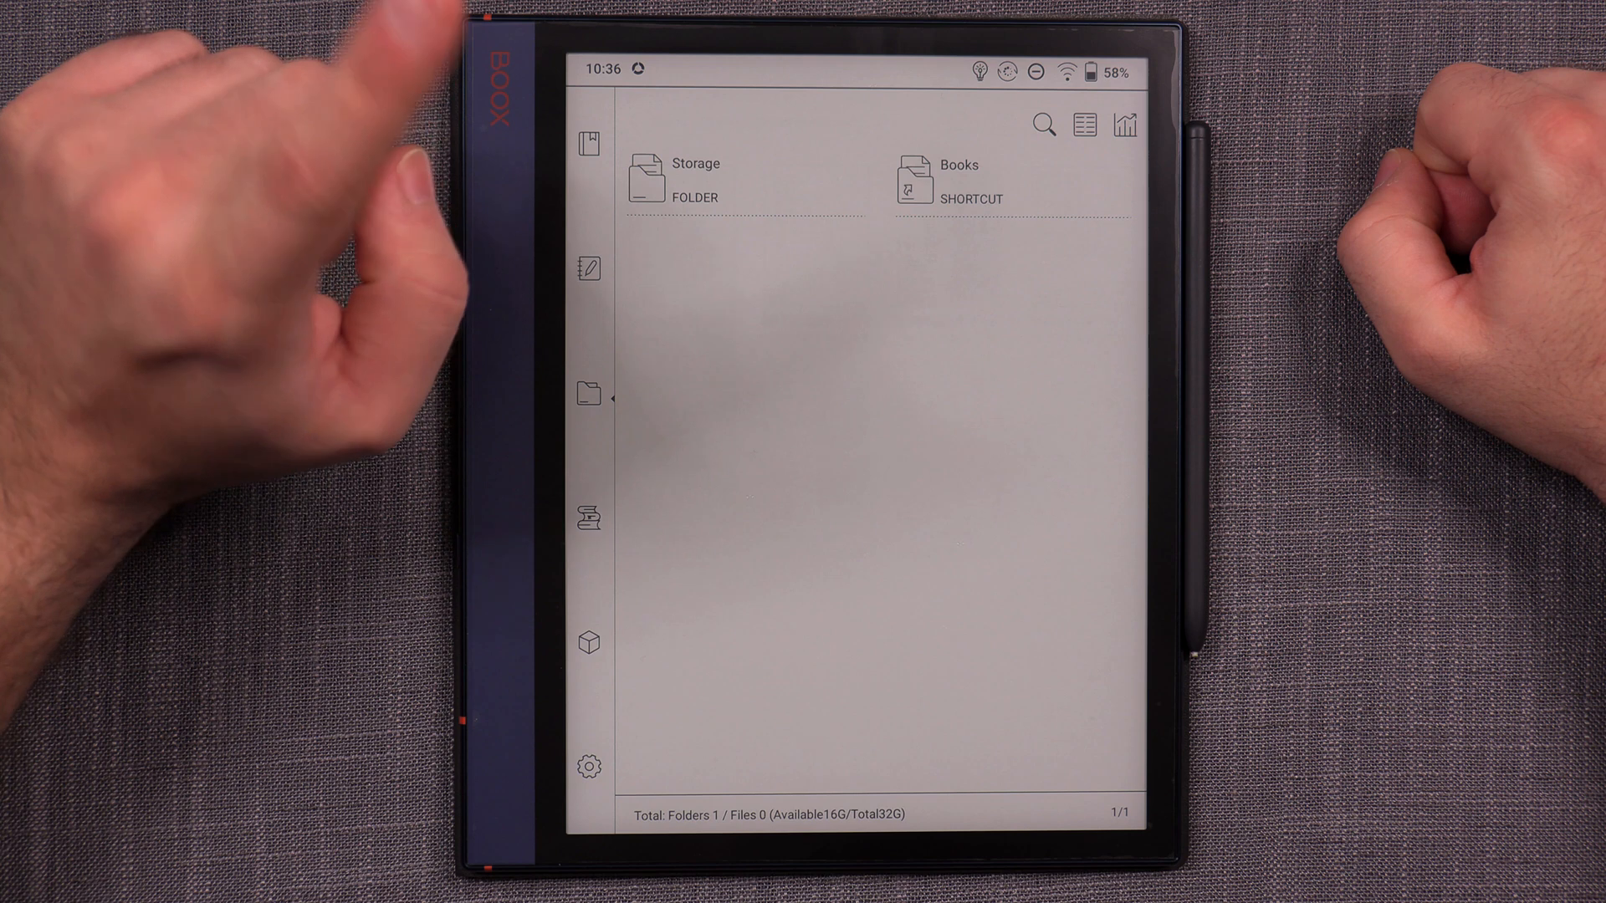
left_click(665, 179)
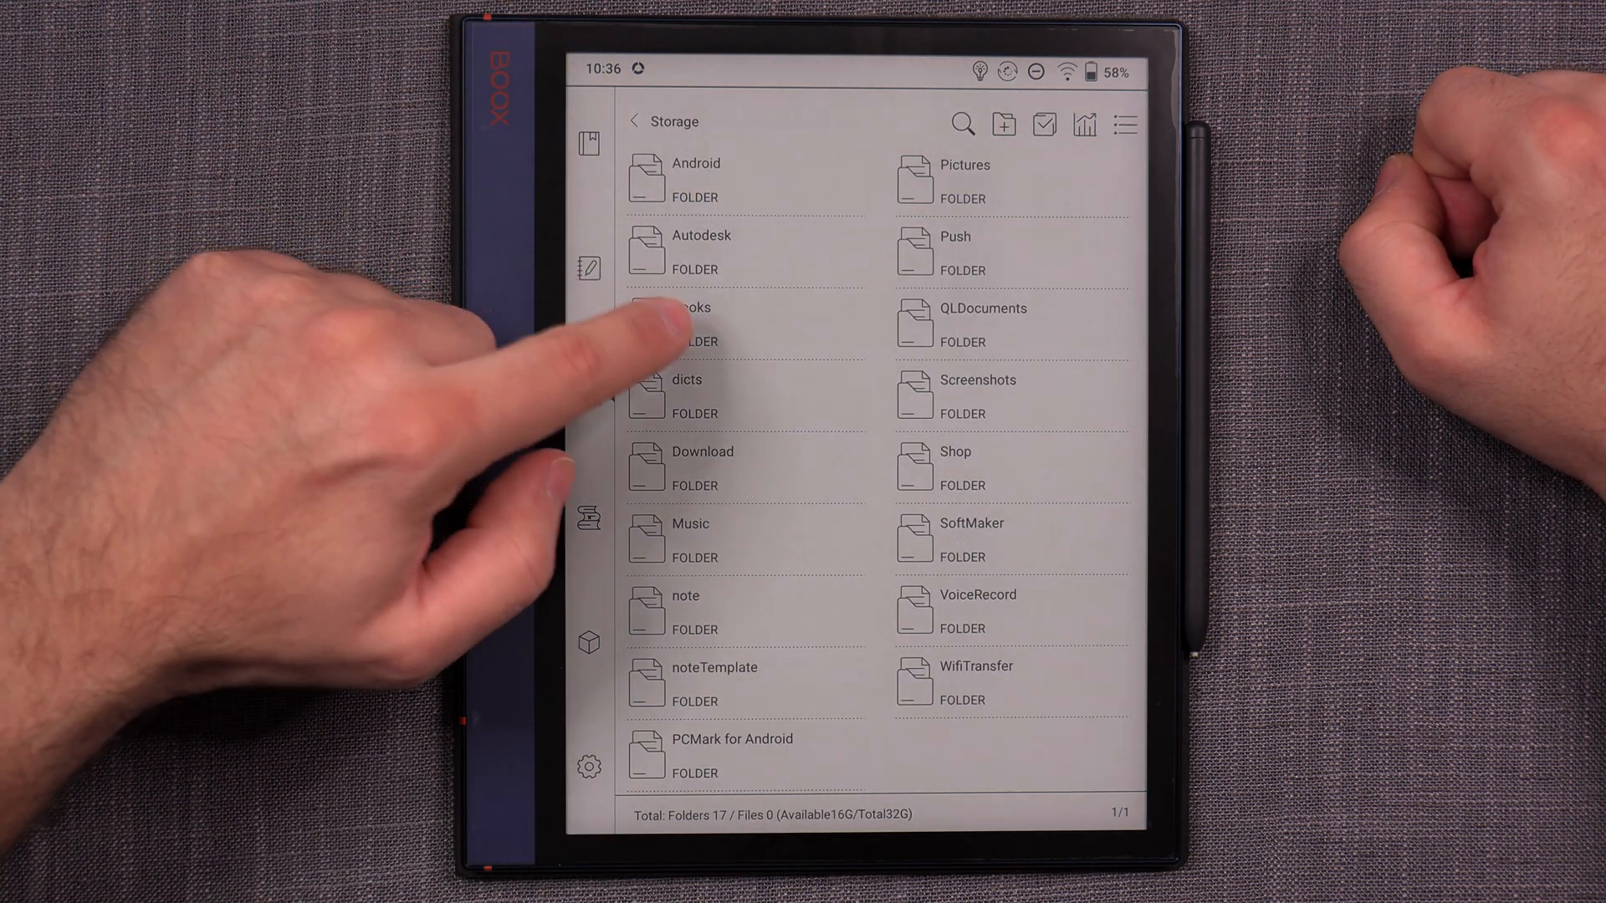
left_click(671, 323)
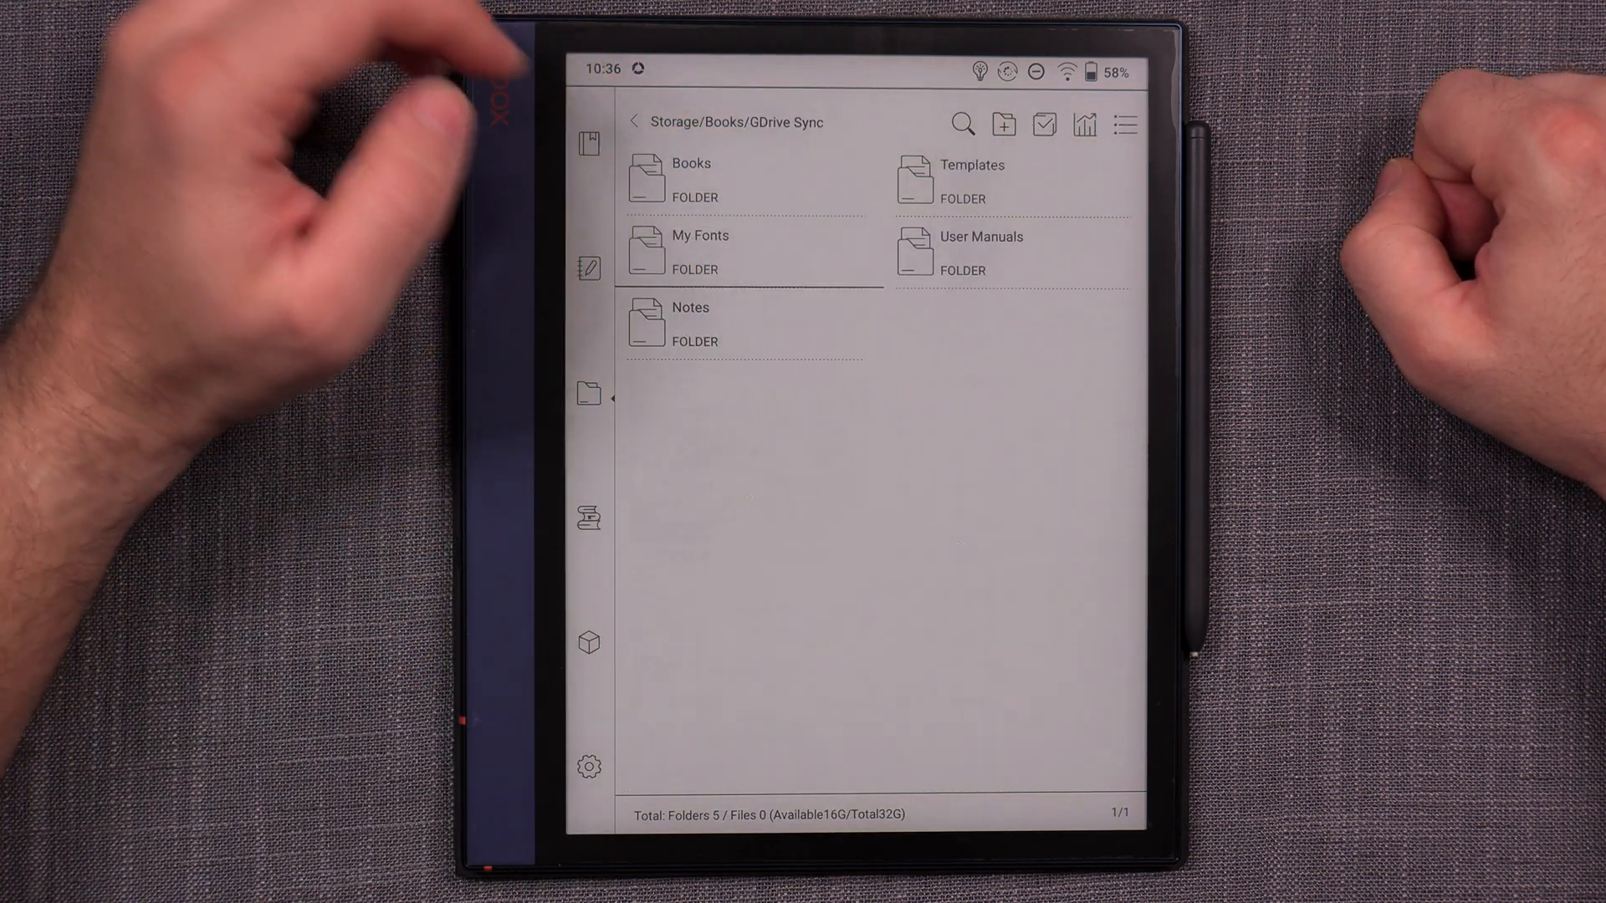
Copy the example OTF font from My Fonts and return to the top-level Storage folder.
left_click(699, 252)
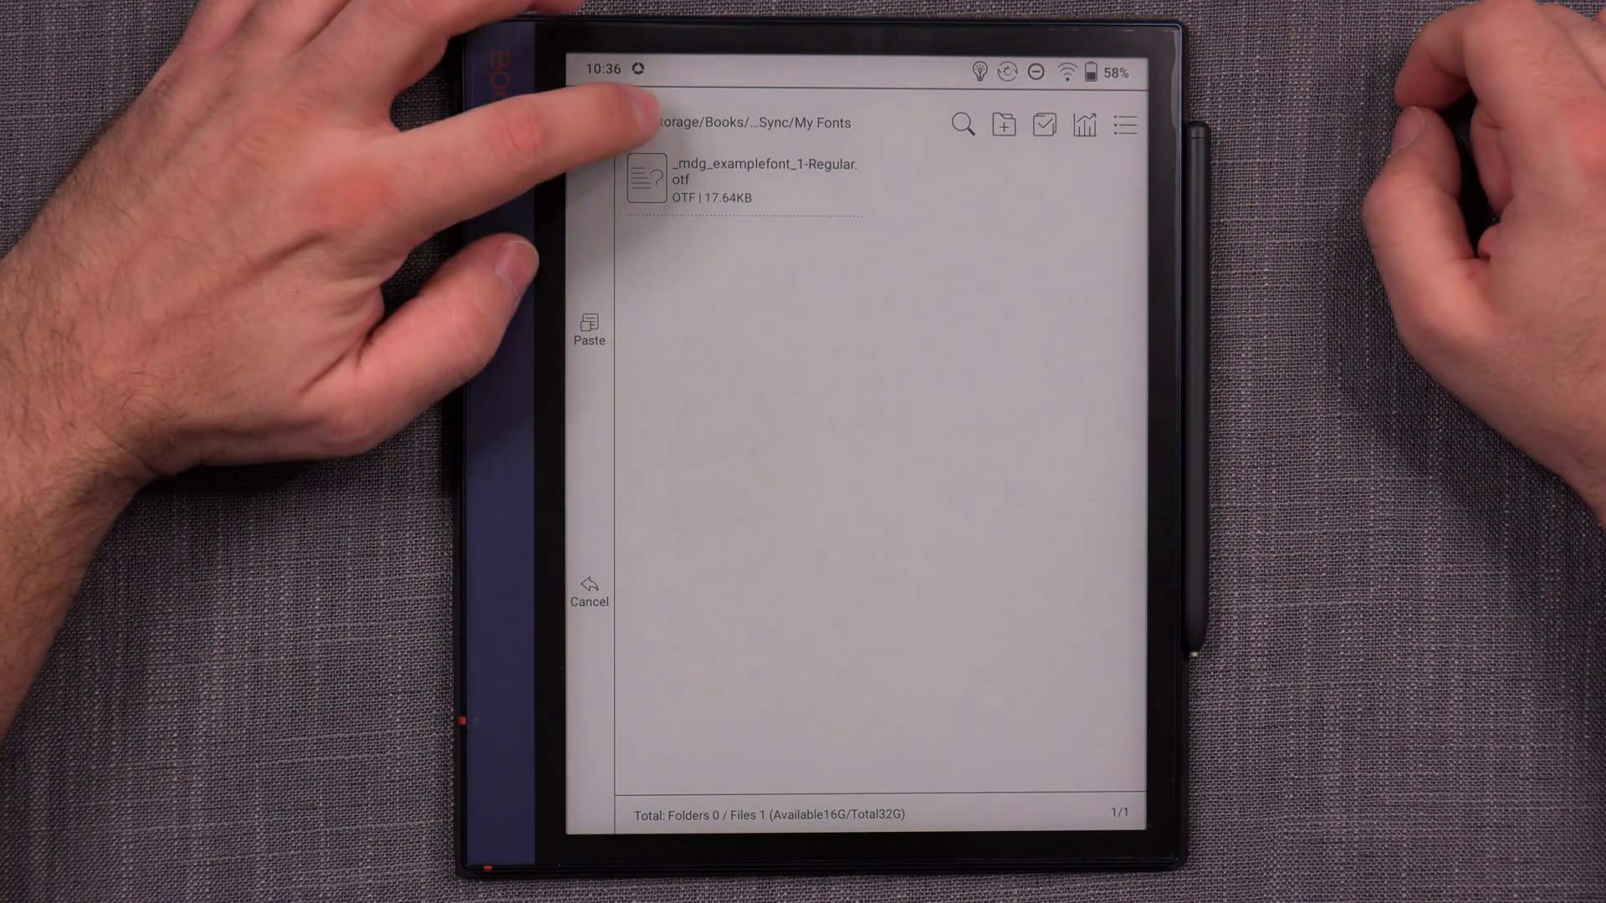
left_click(632, 122)
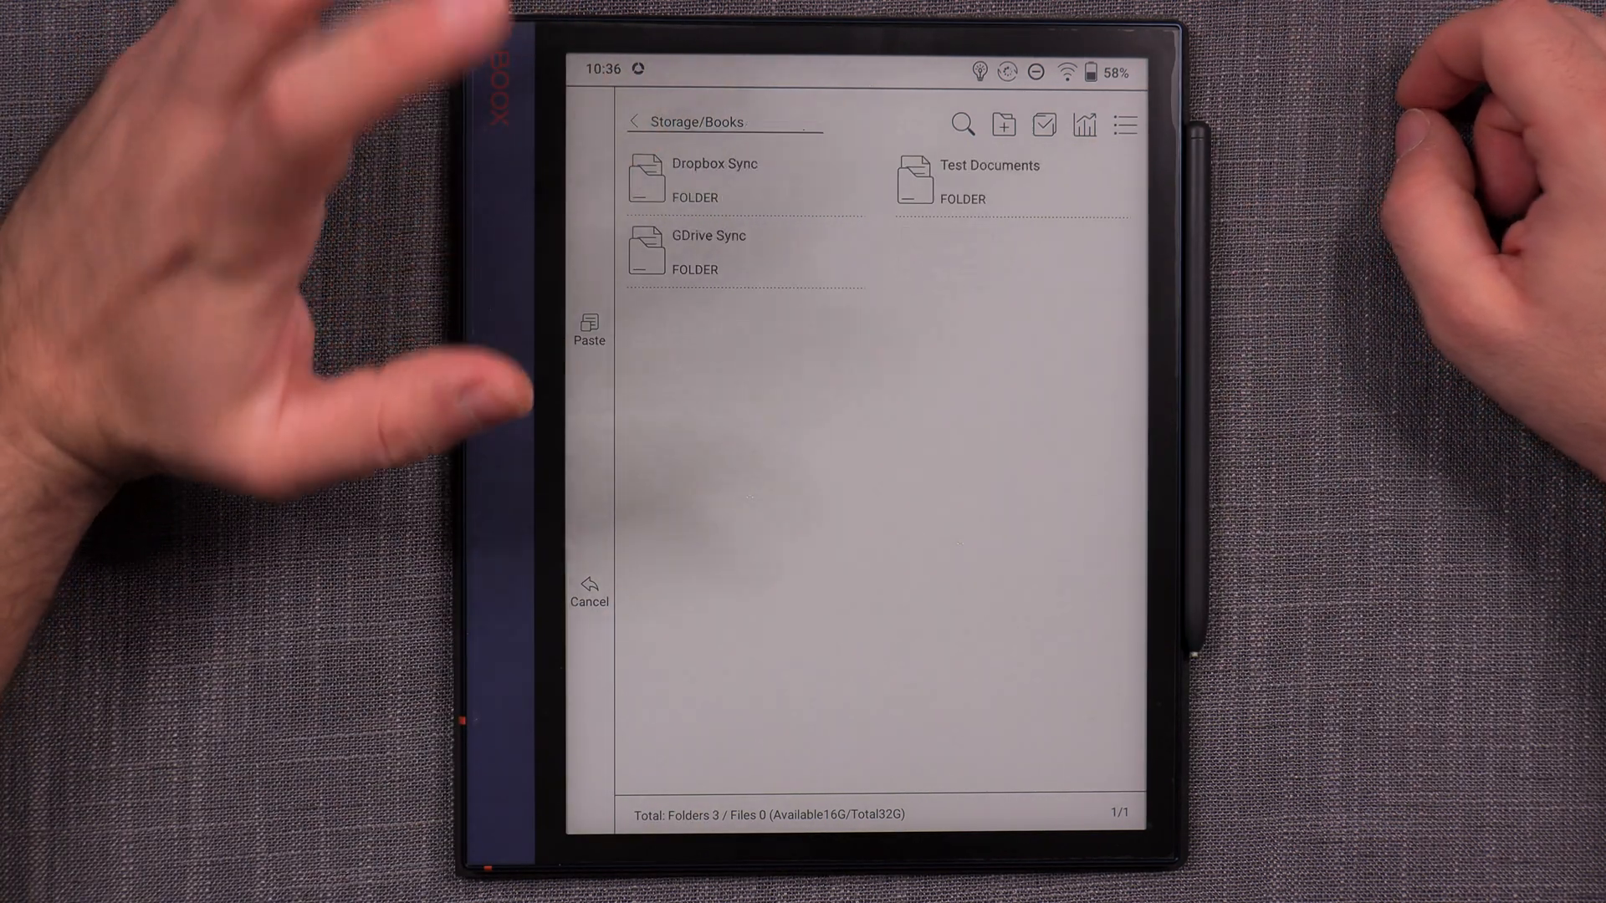
left_click(632, 120)
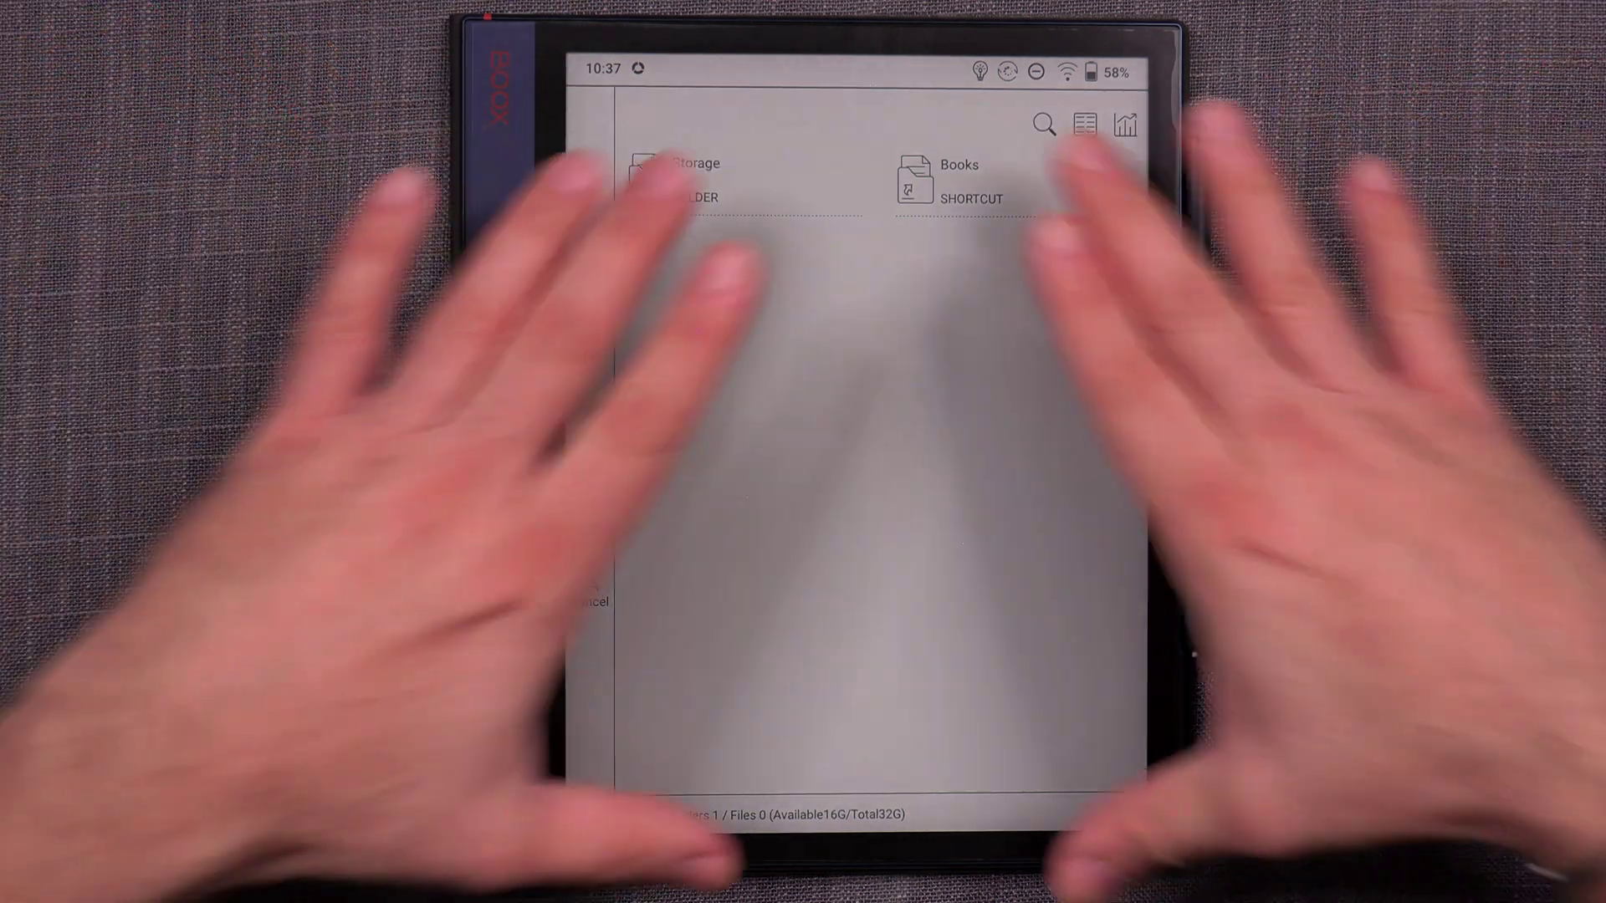
left_click(696, 164)
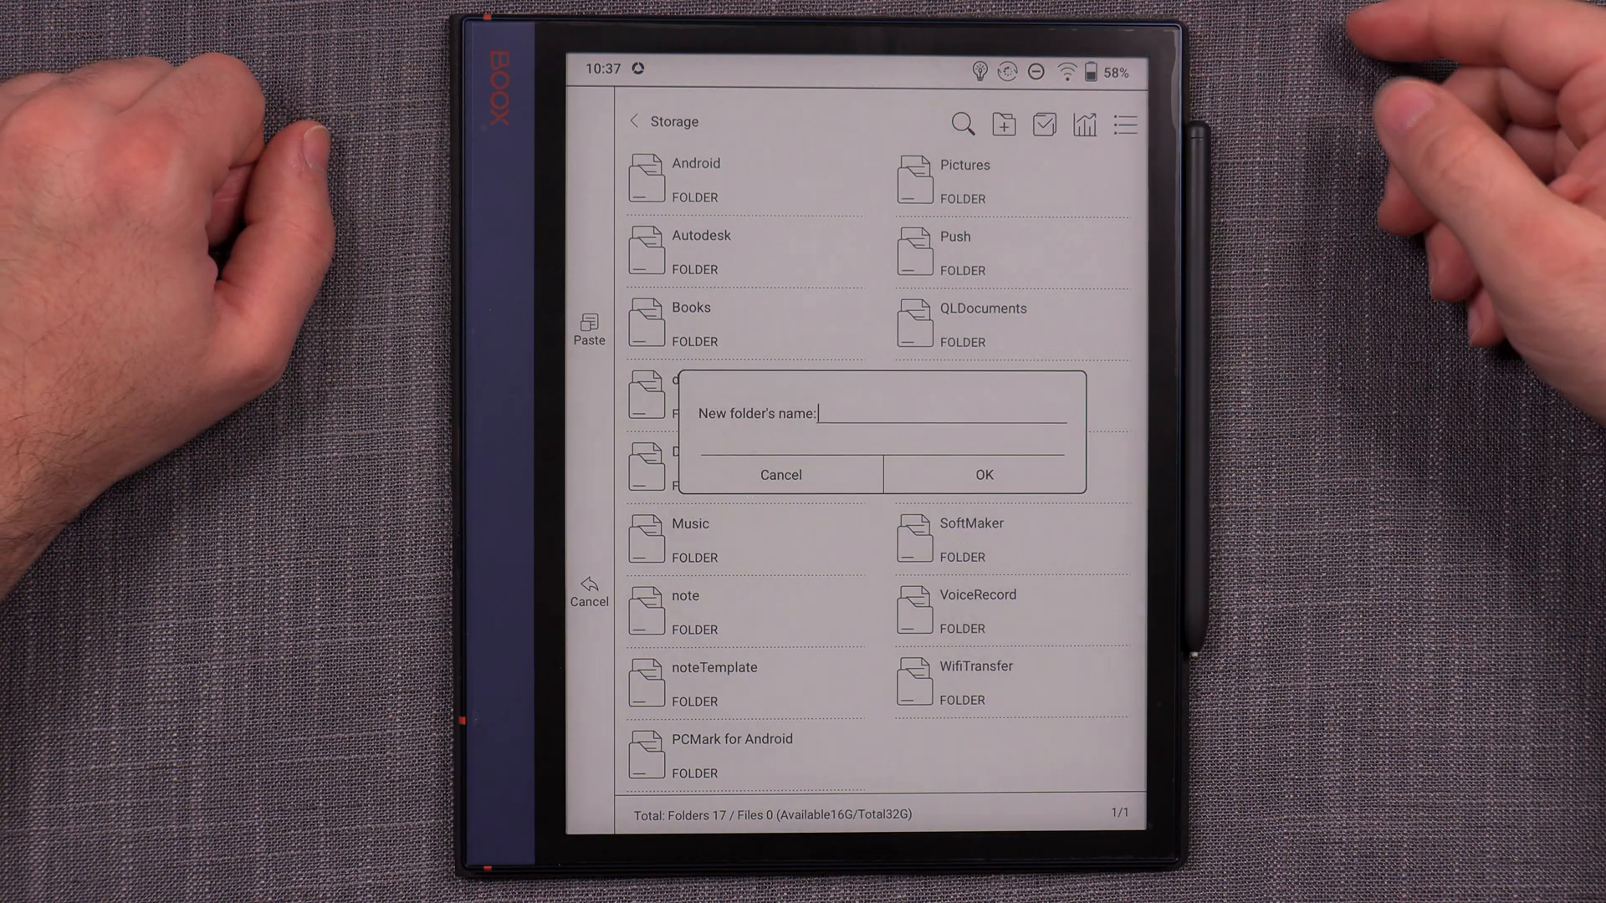
Create a new folder named 'Fonts' at the storage root.
left_click(922, 413)
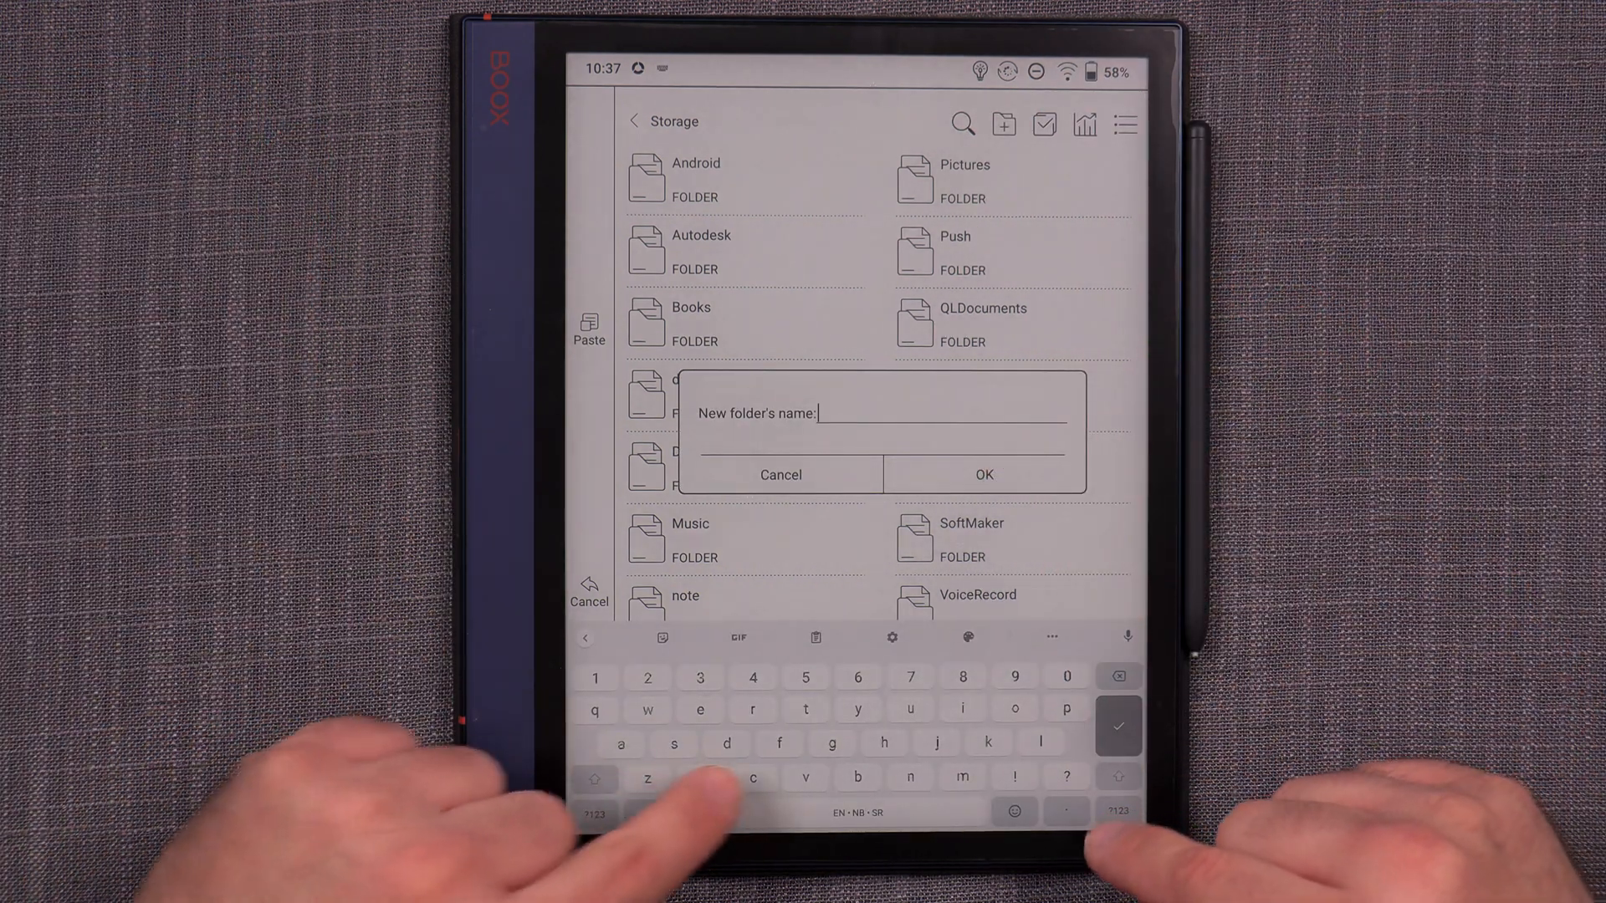
type("Fo")
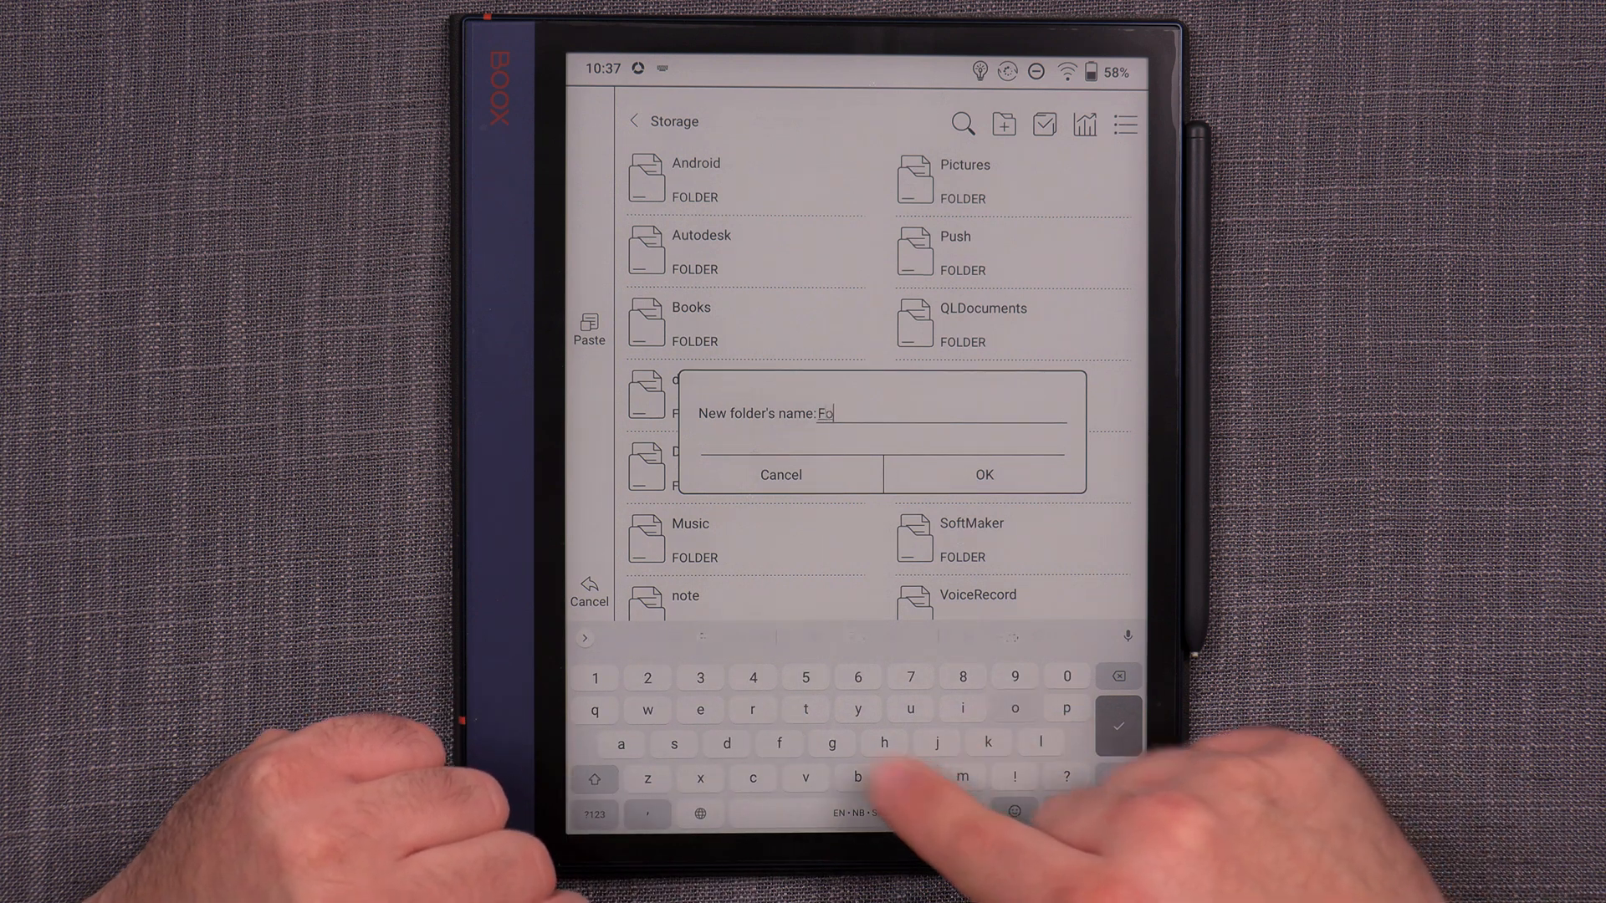
type("nts")
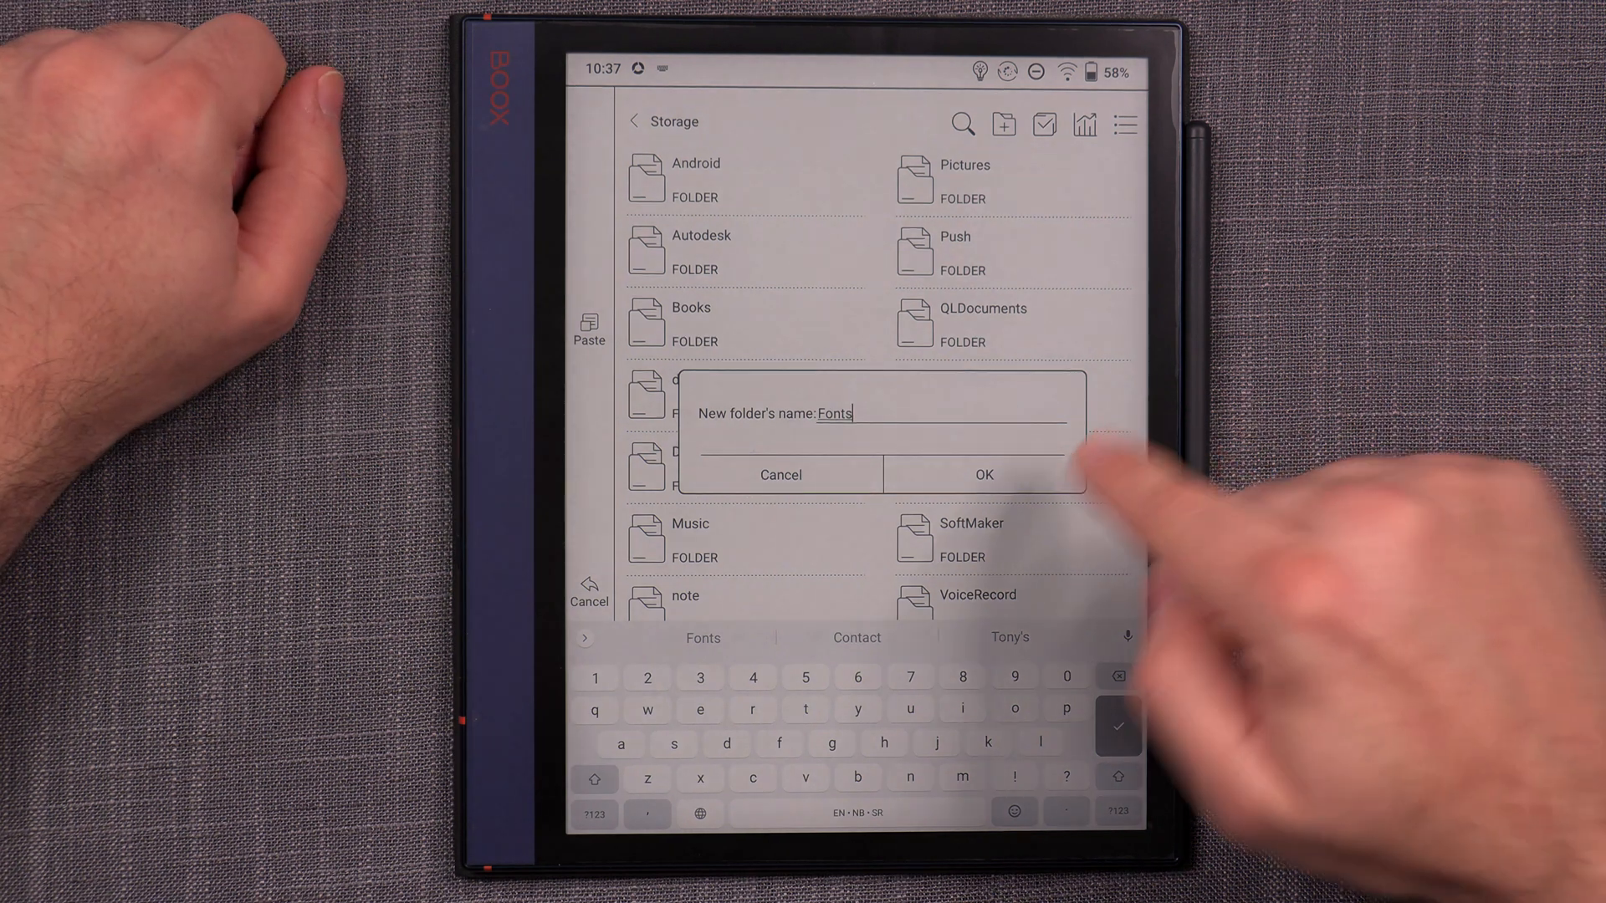
left_click(982, 473)
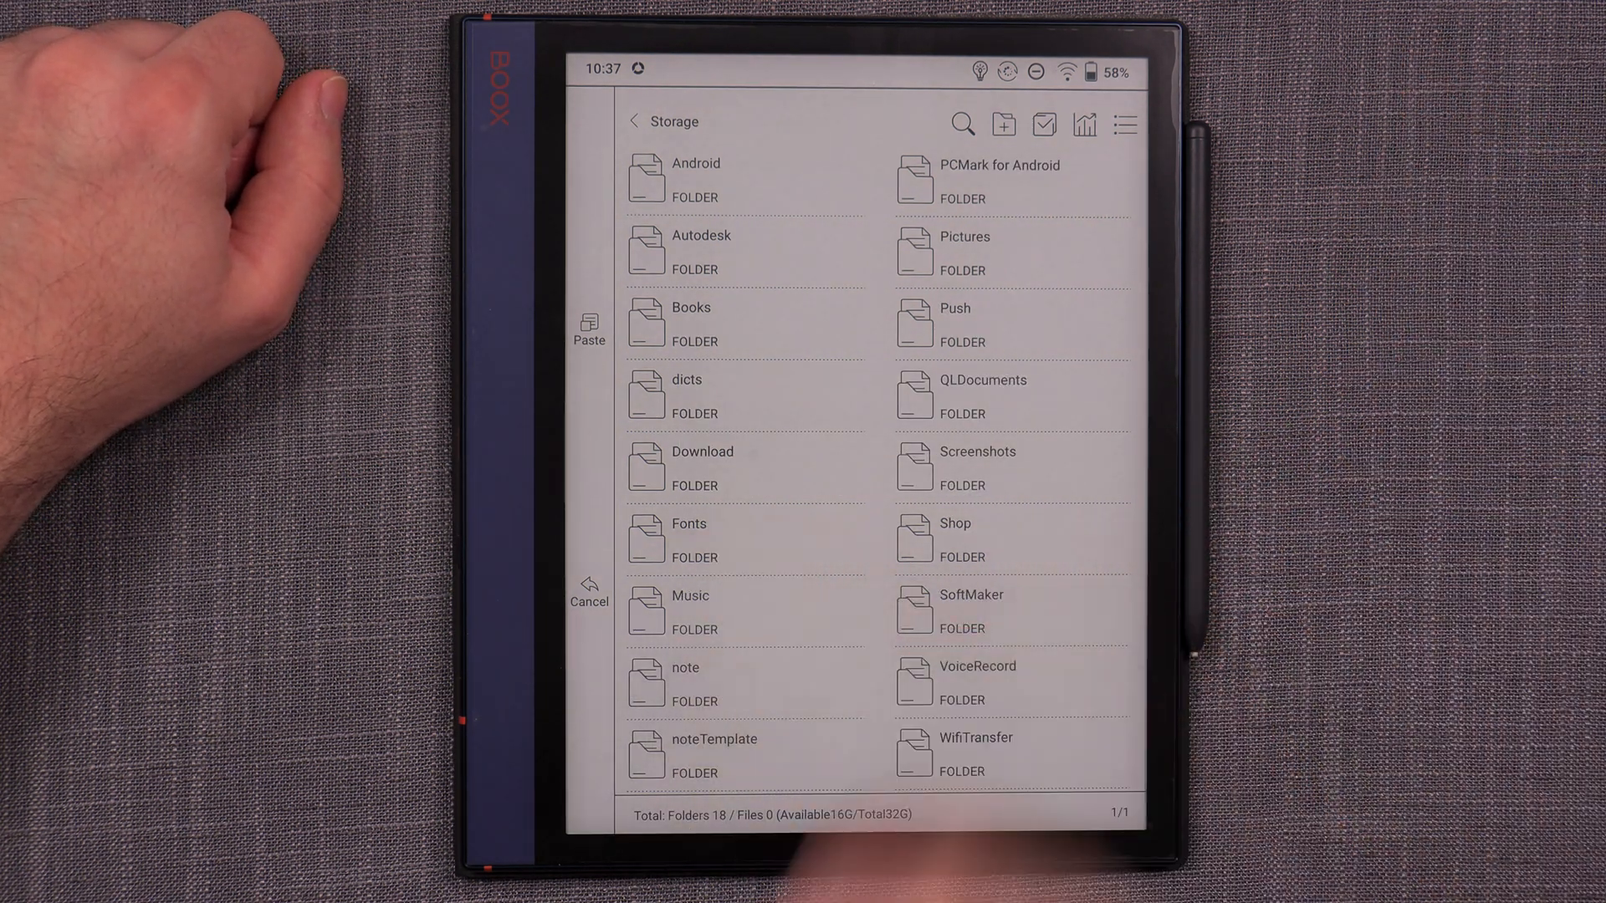
Paste the copied OTF font into the Fonts folder and return to the storage list.
left_click(688, 537)
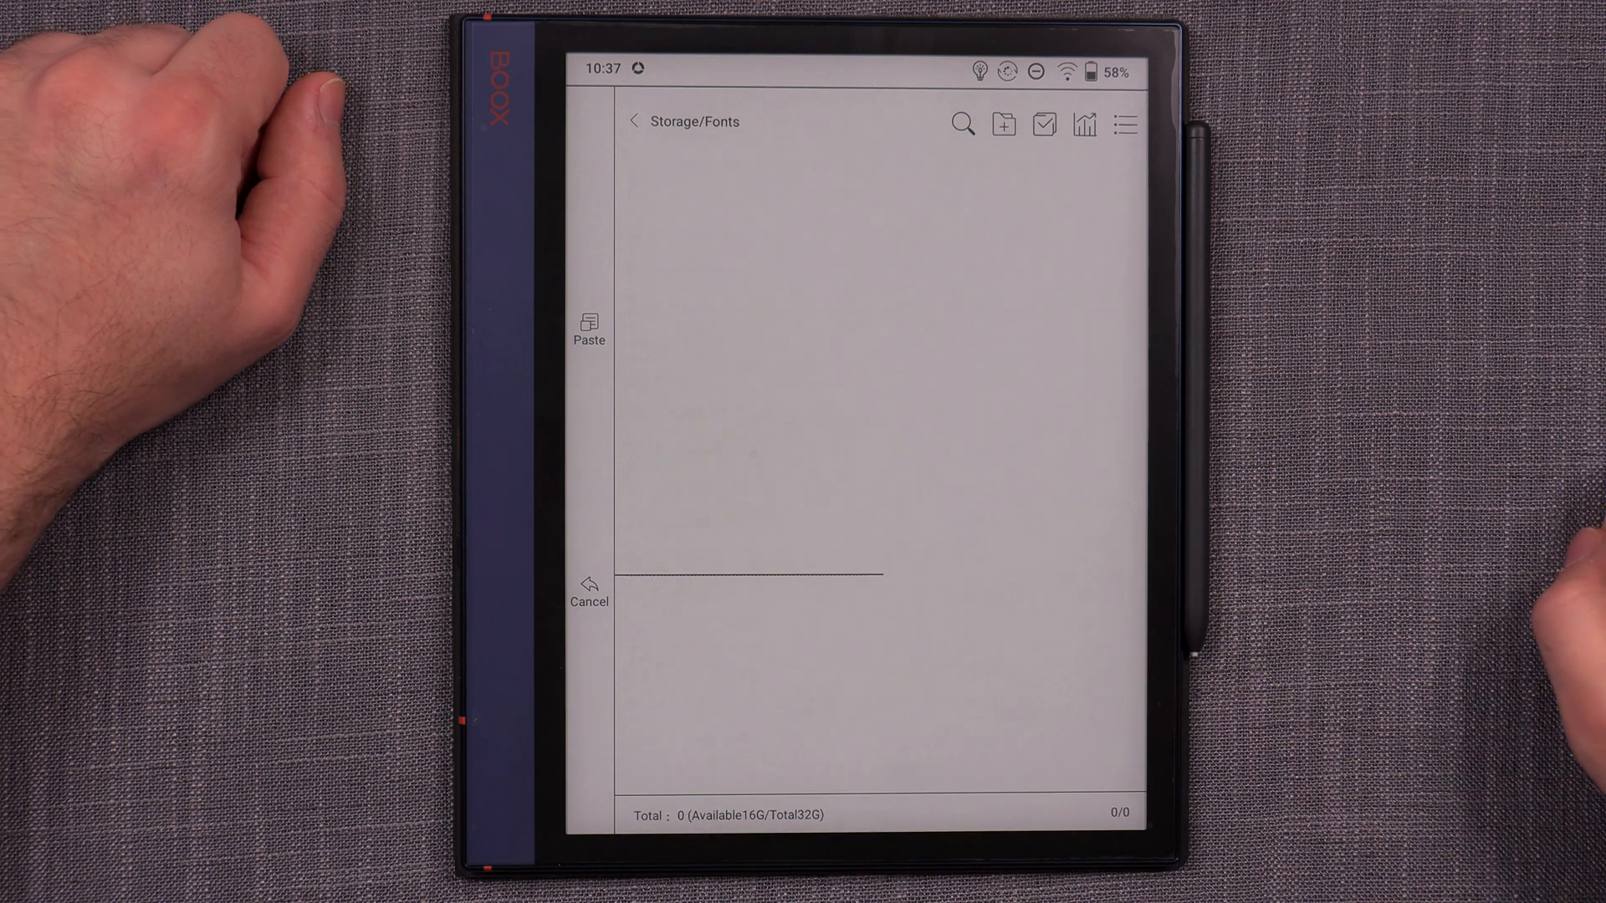
left_click(588, 328)
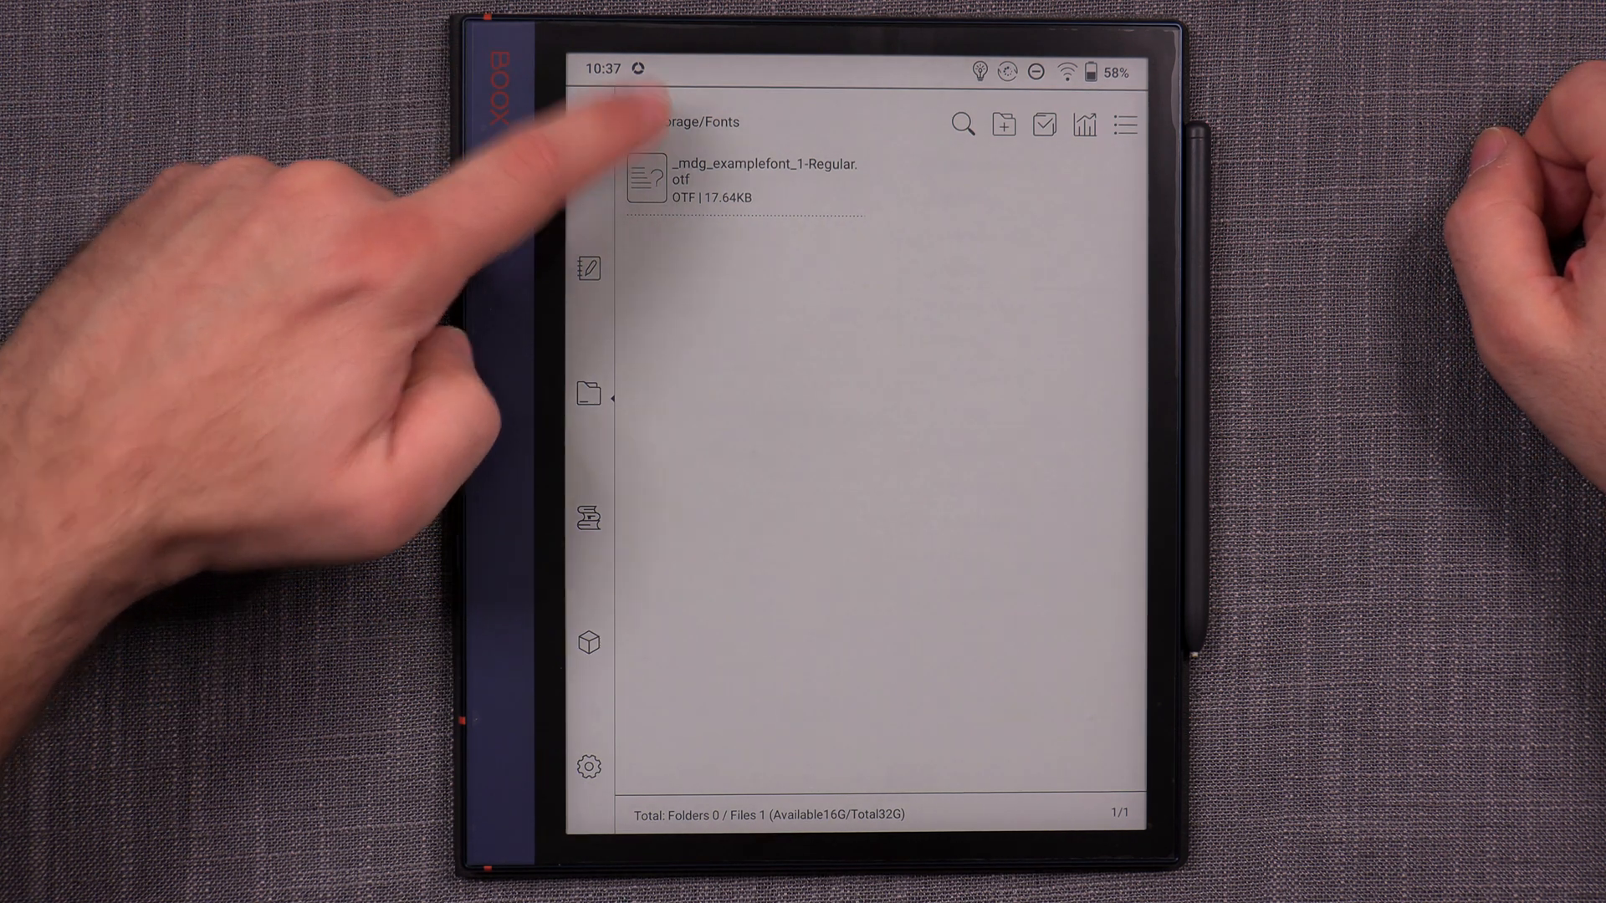
left_click(632, 122)
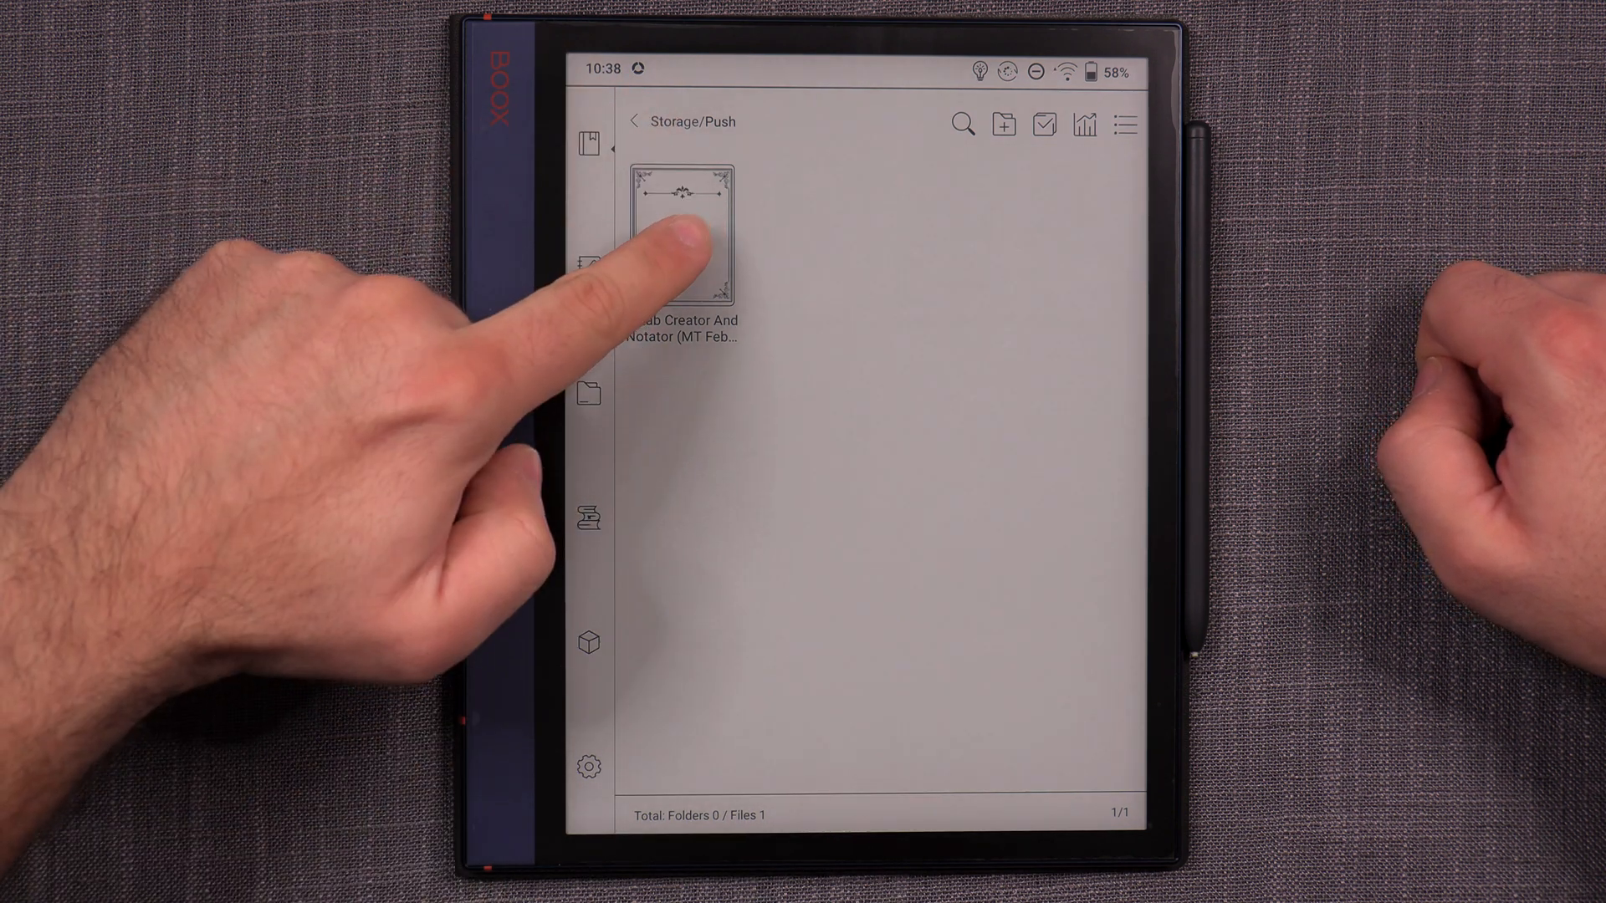
Open the C Lab Creator And Notator EPUB from the Push folder.
left_click(681, 222)
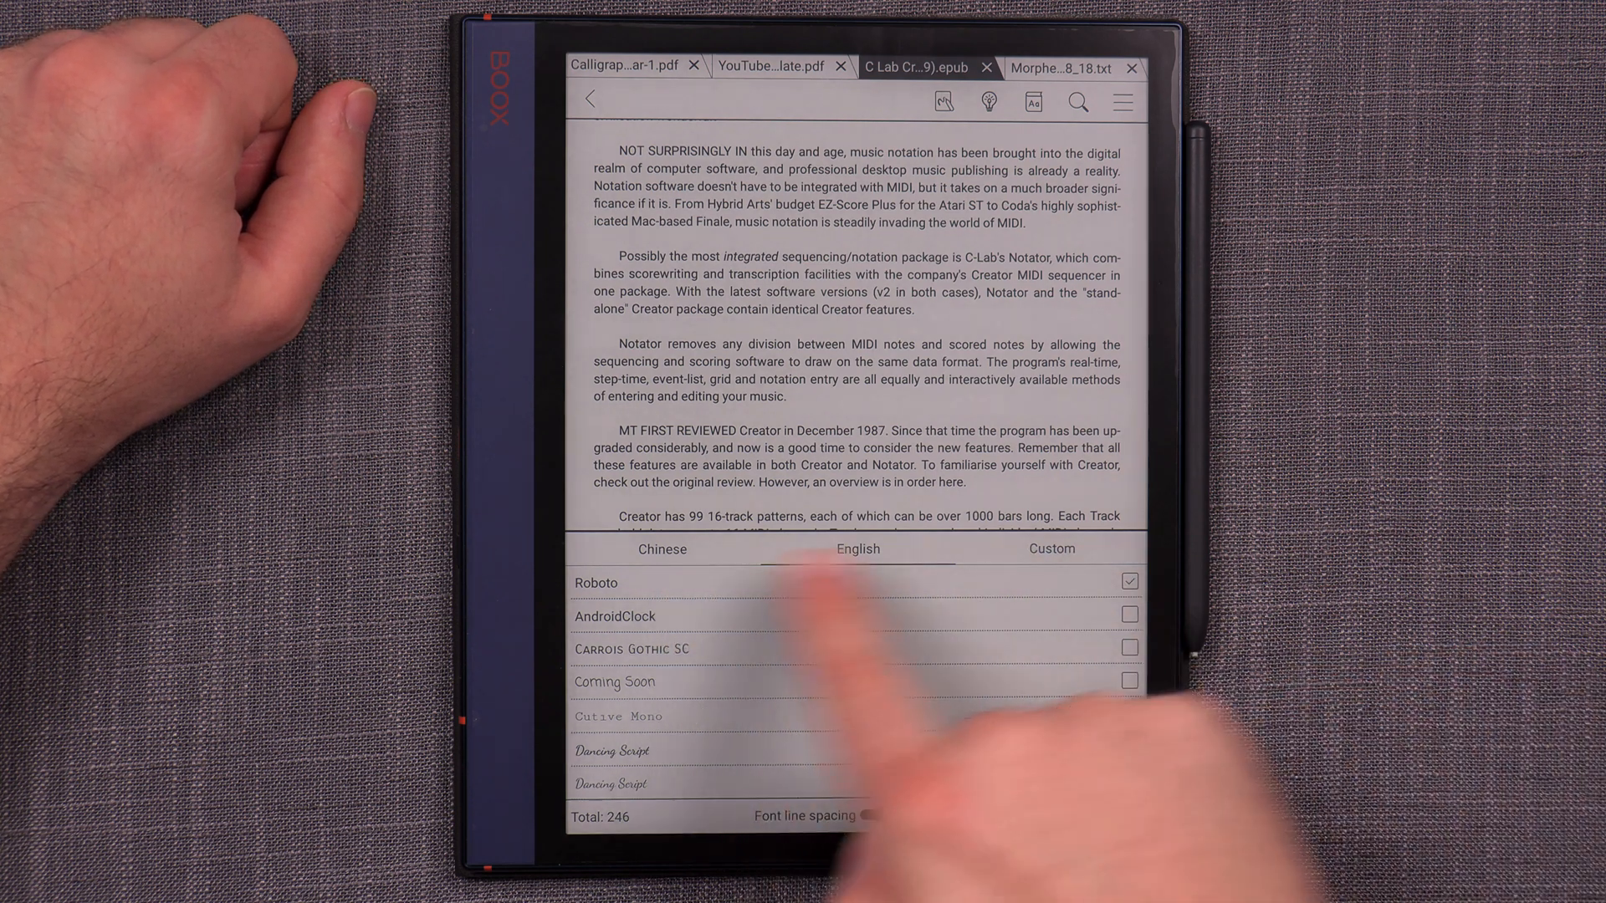
Choose the example OTF font under Custom typefaces so the text renders handwritten-style.
left_click(1051, 548)
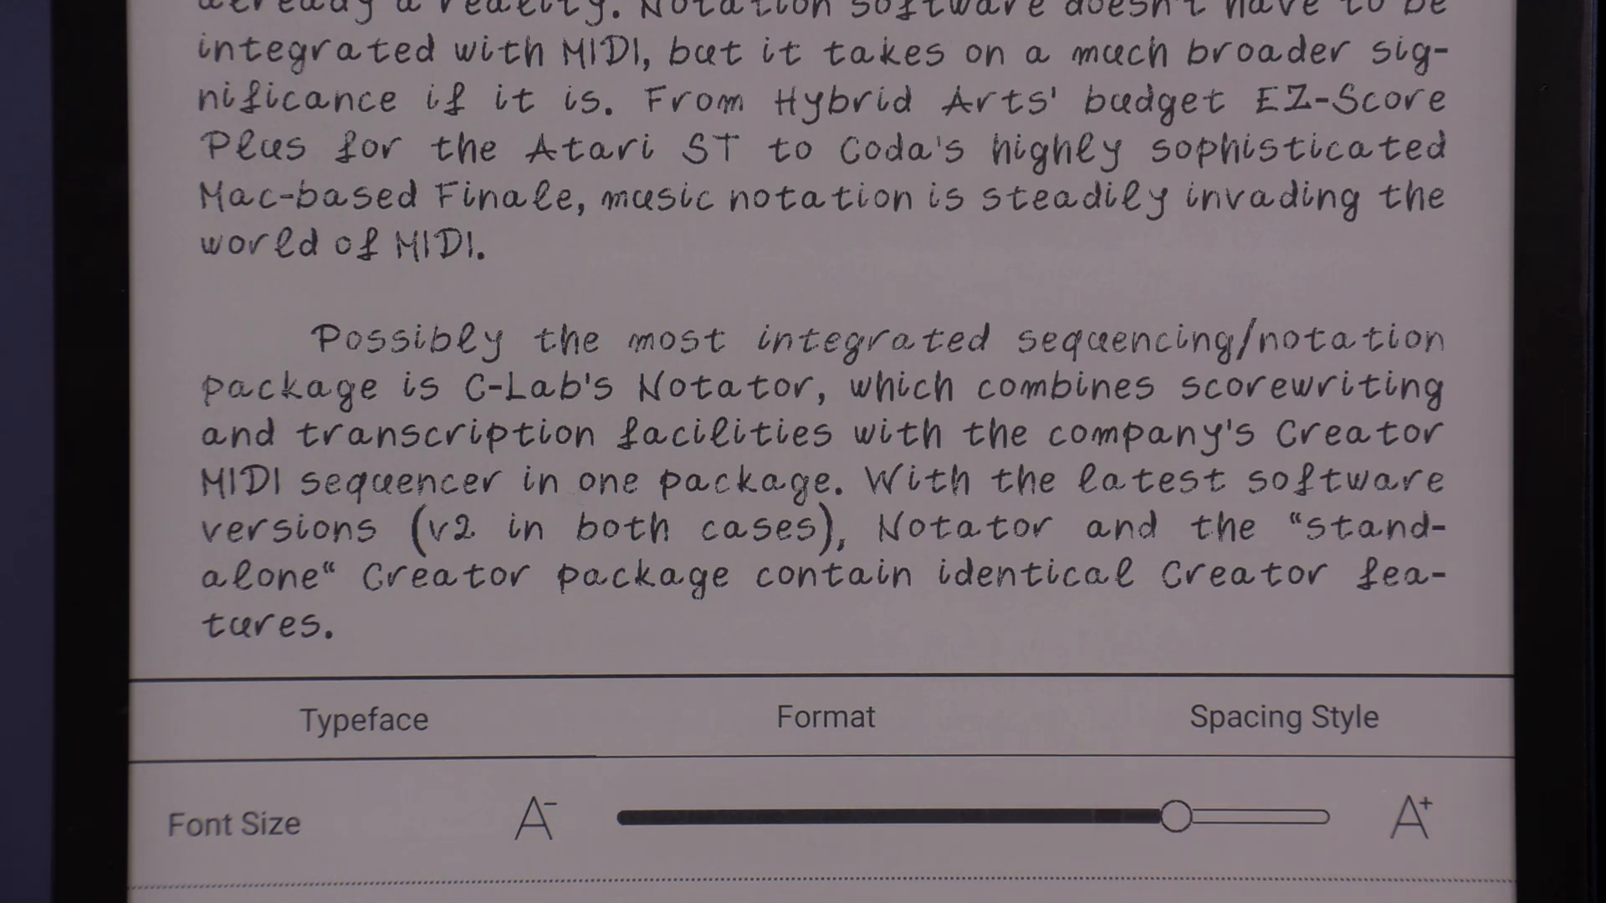
scroll("up", 3)
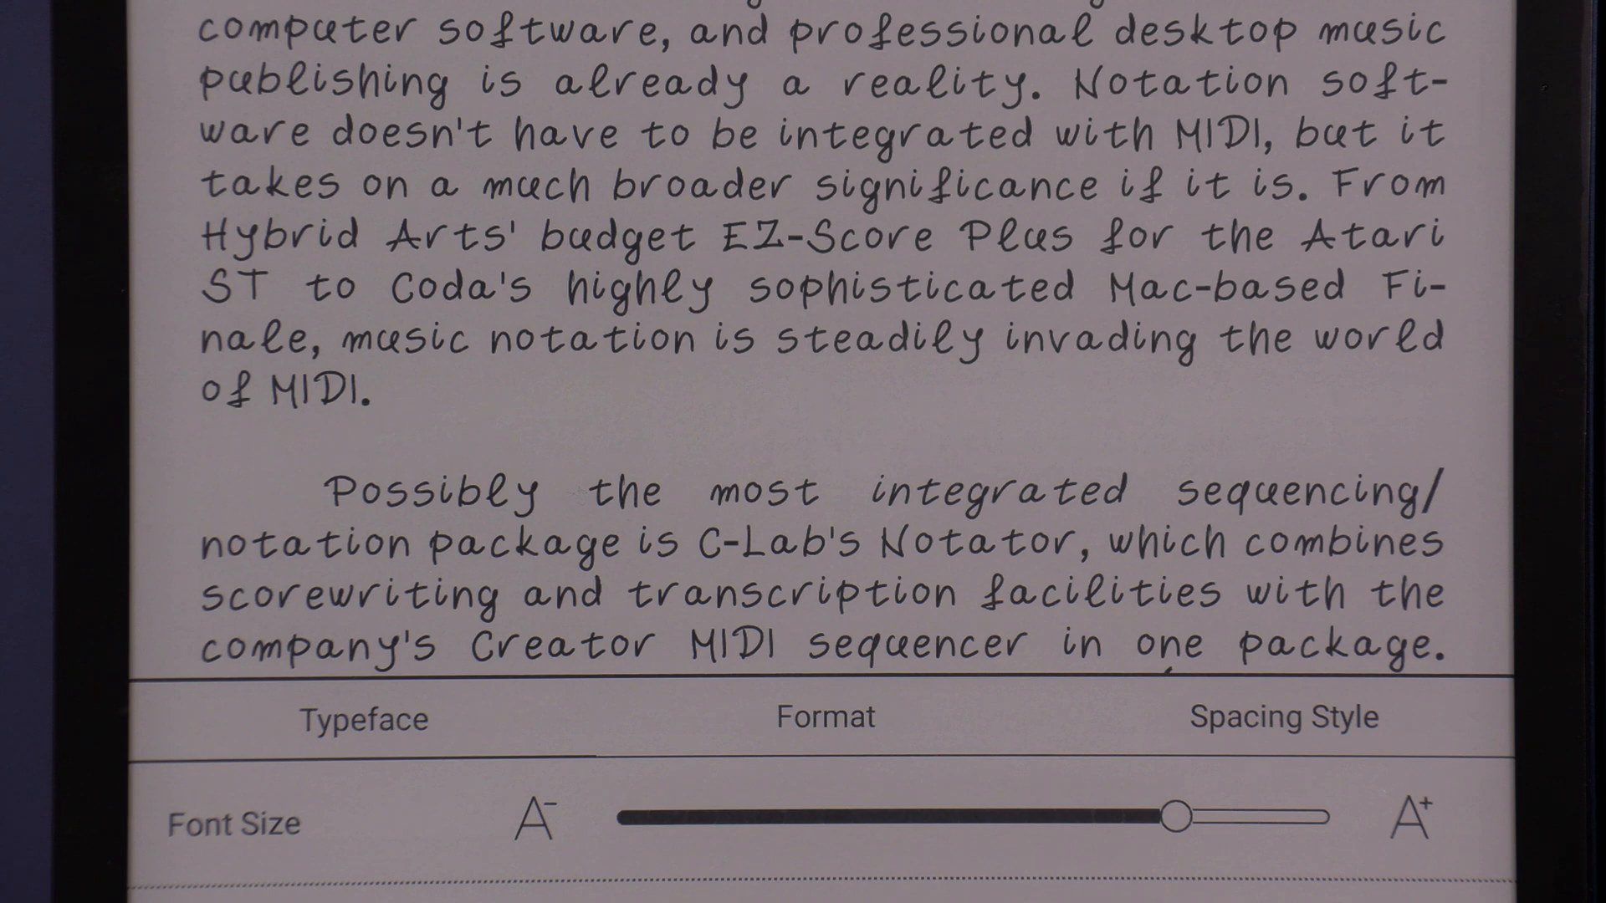